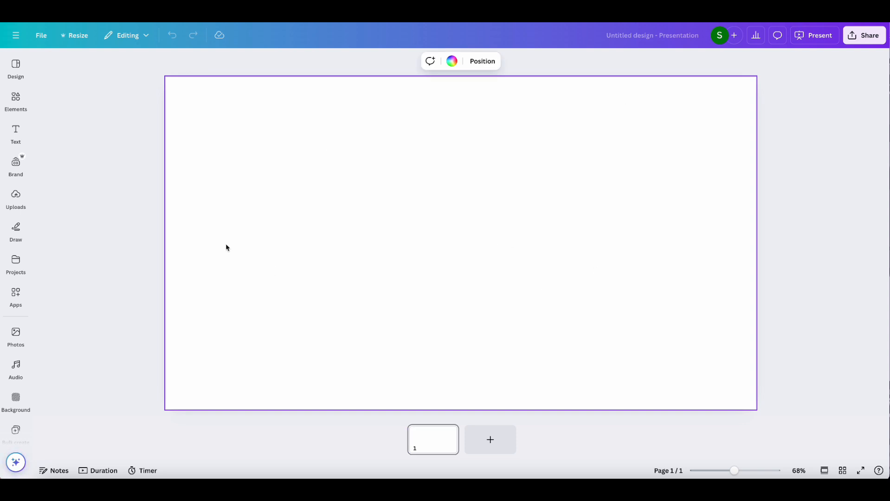
pyautogui.moveTo(830, 153)
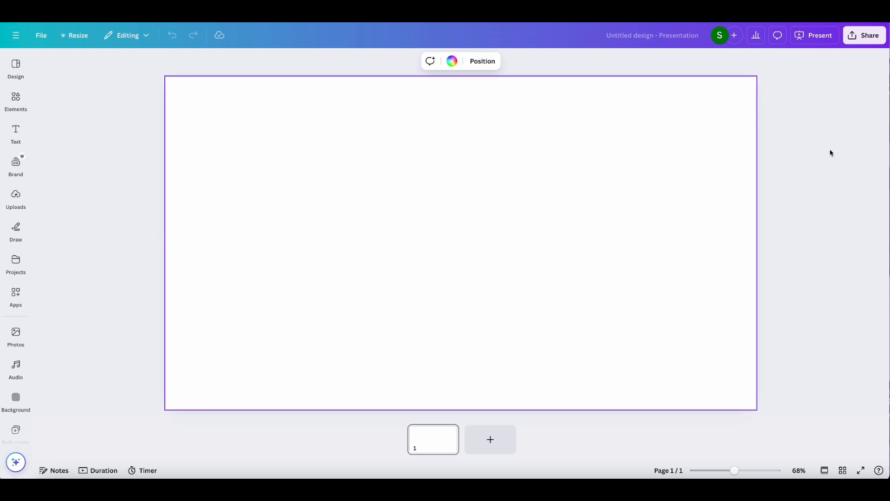
# - Show the Uploads panel of previously uploaded media
pyautogui.click(15, 196)
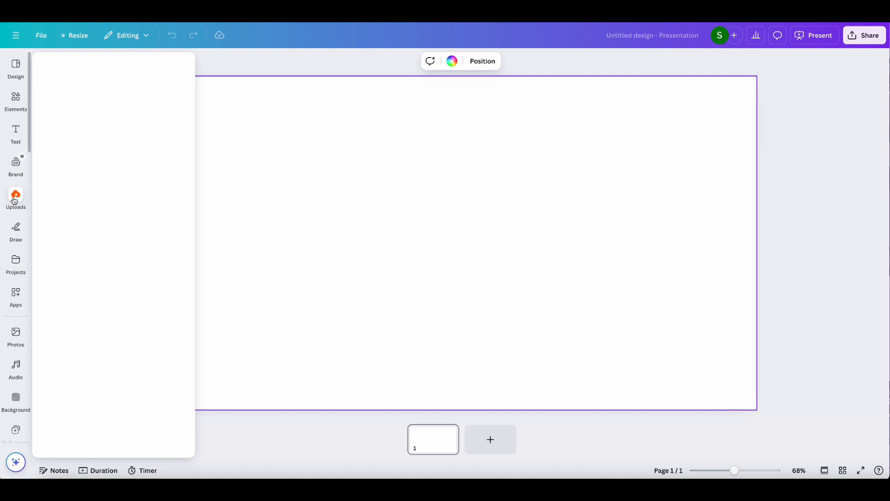
# - Place the beach photo of five friends and enlarge it to fill the slide
pyautogui.click(16, 199)
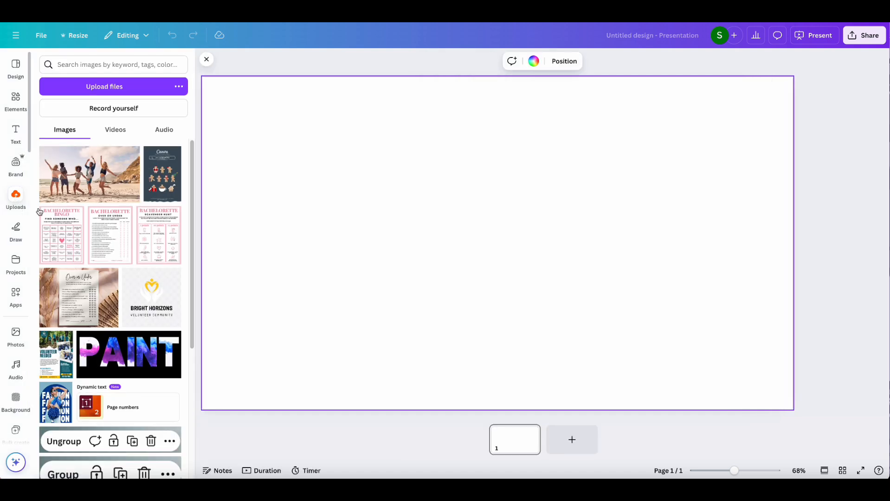
pyautogui.moveTo(46, 112)
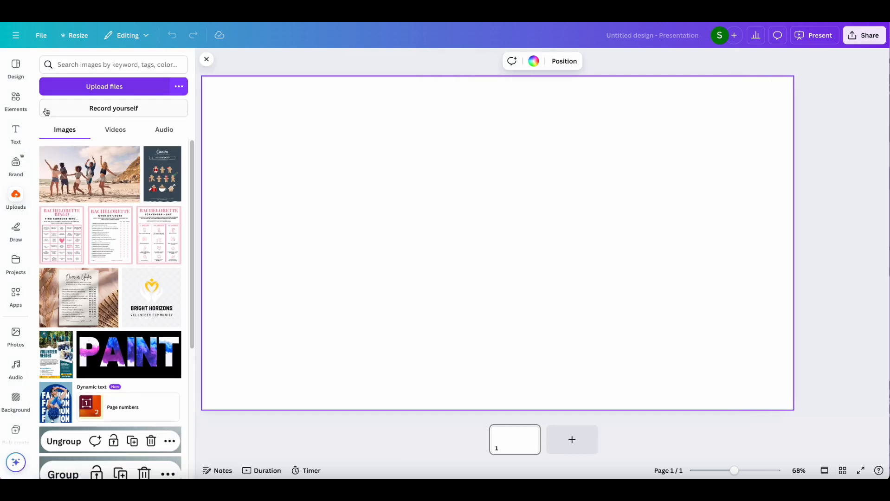
pyautogui.moveTo(89, 173)
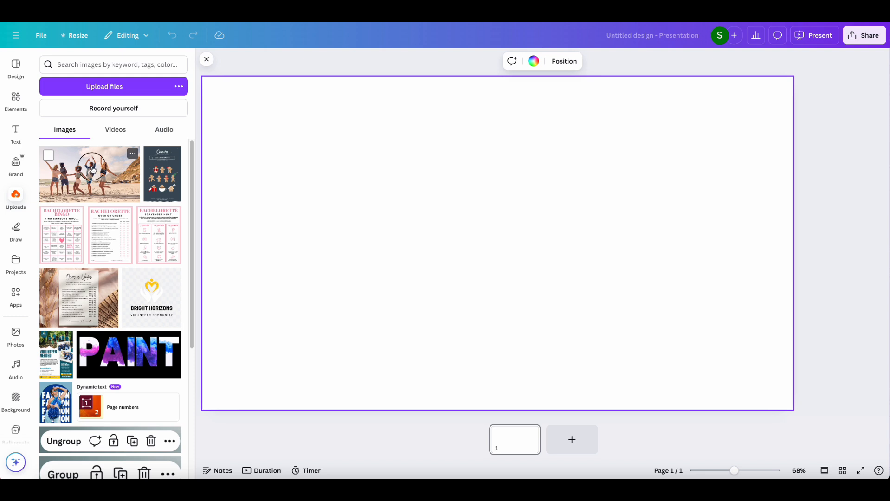
pyautogui.click(89, 173)
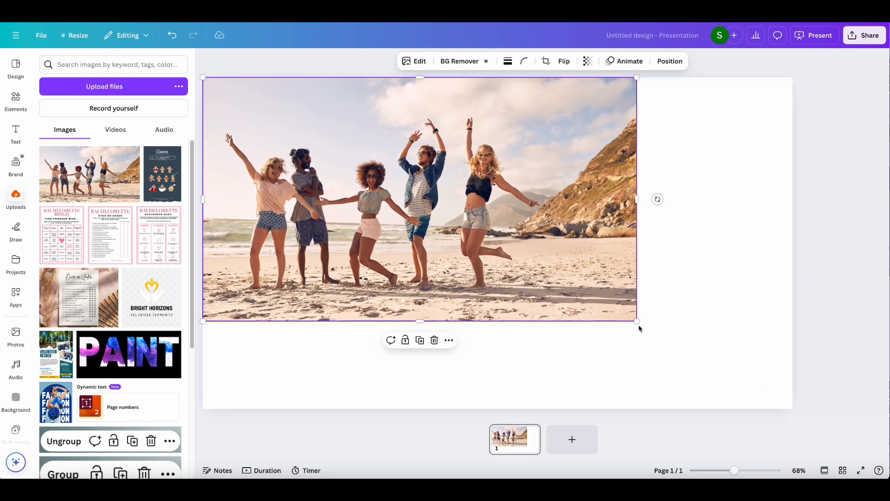
pyautogui.moveTo(636, 322); pyautogui.dragTo(793, 408)
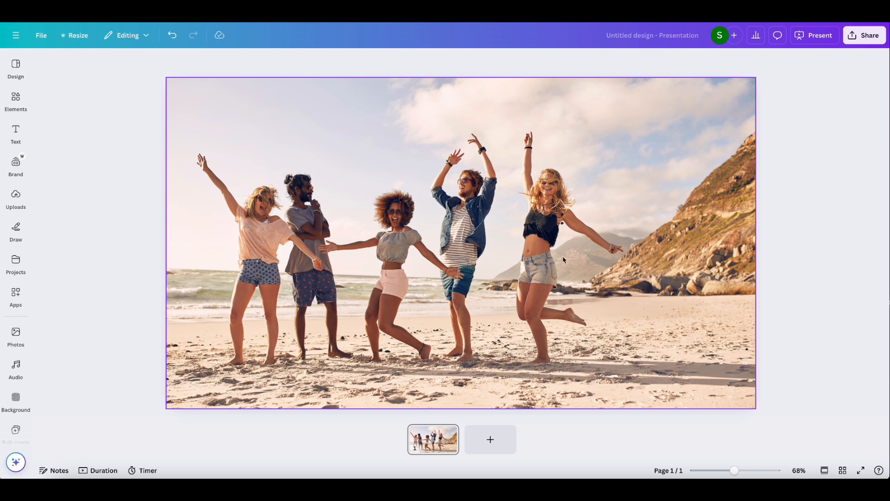
pyautogui.moveTo(264, 182)
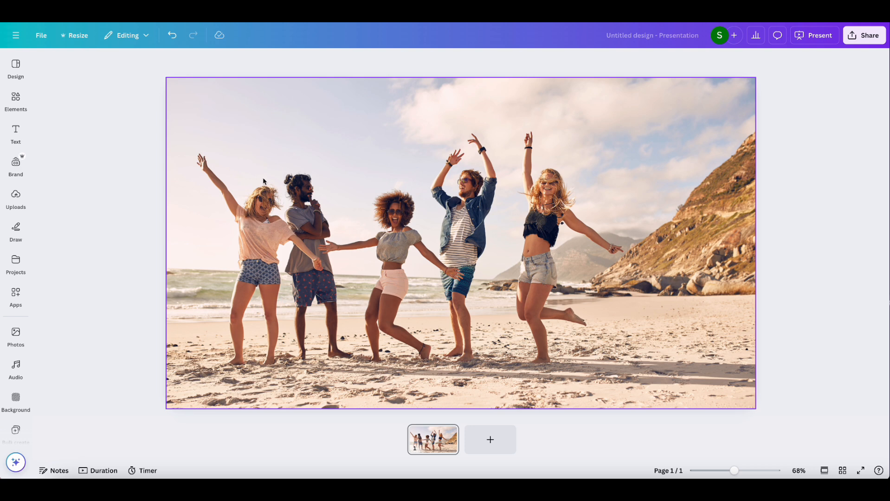
pyautogui.moveTo(311, 247)
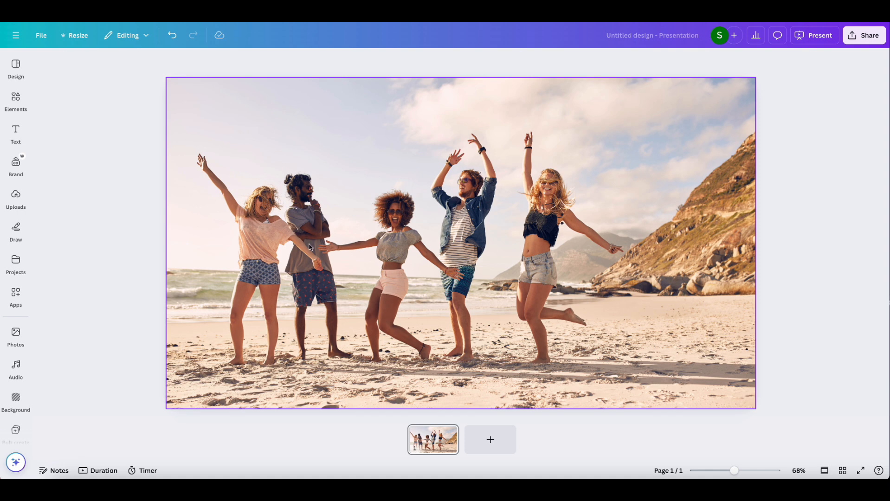
pyautogui.moveTo(300, 292)
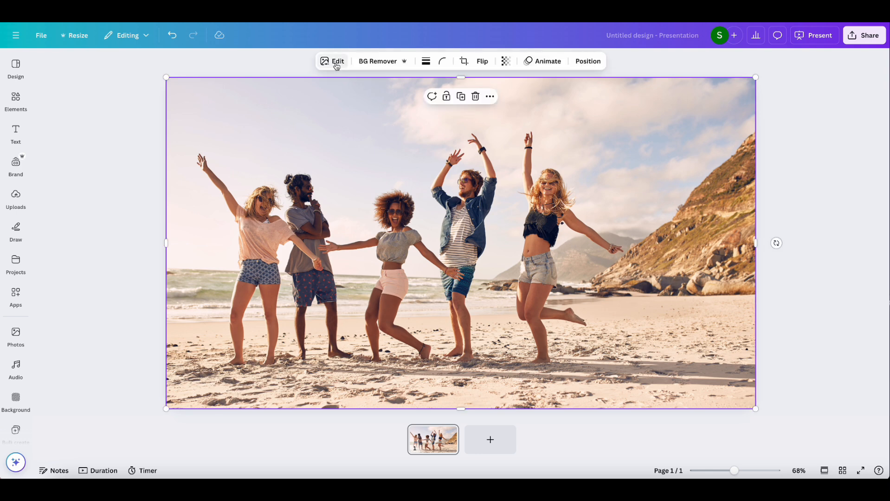
# - Start Magic Eraser on the beach photo in Click selection mode
pyautogui.click(334, 60)
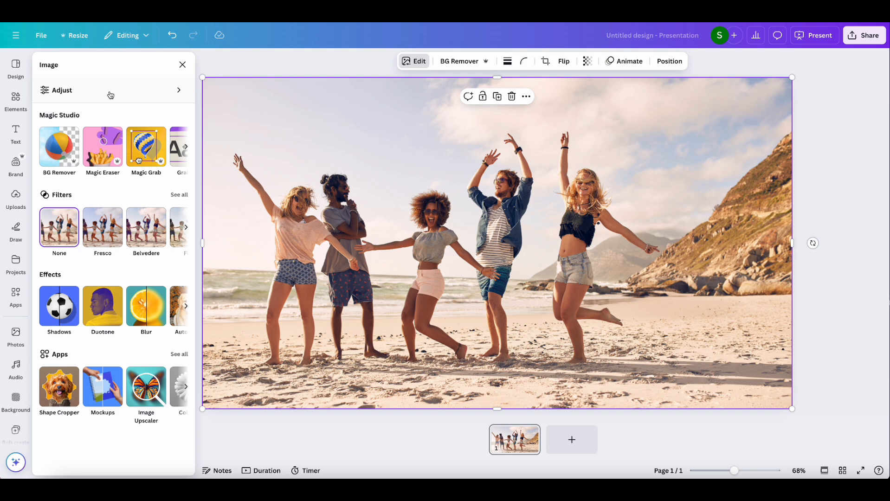
pyautogui.moveTo(103, 147)
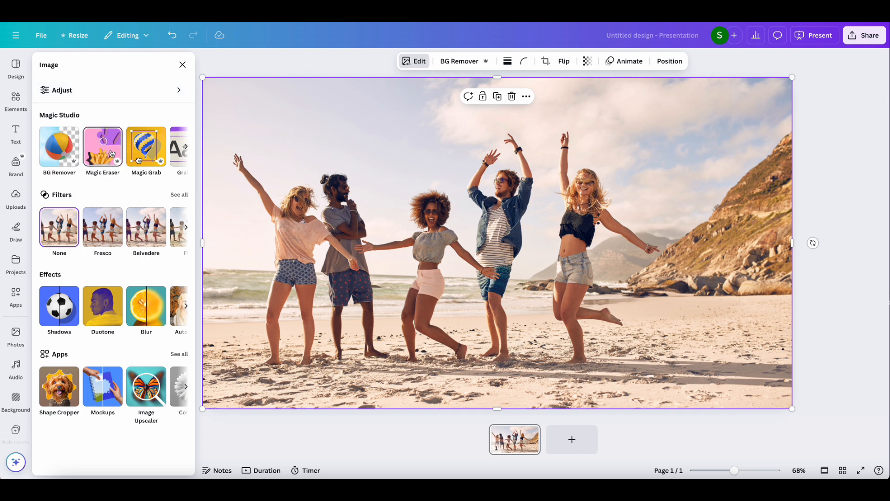
pyautogui.click(103, 147)
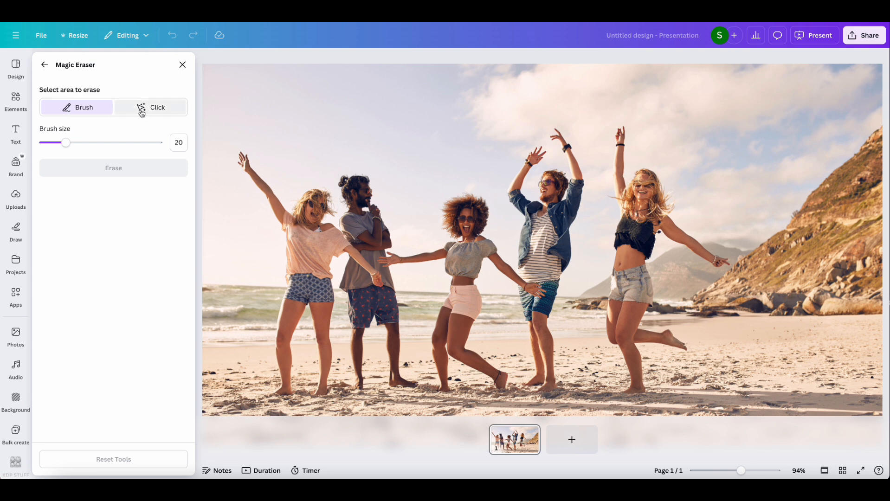
pyautogui.click(151, 108)
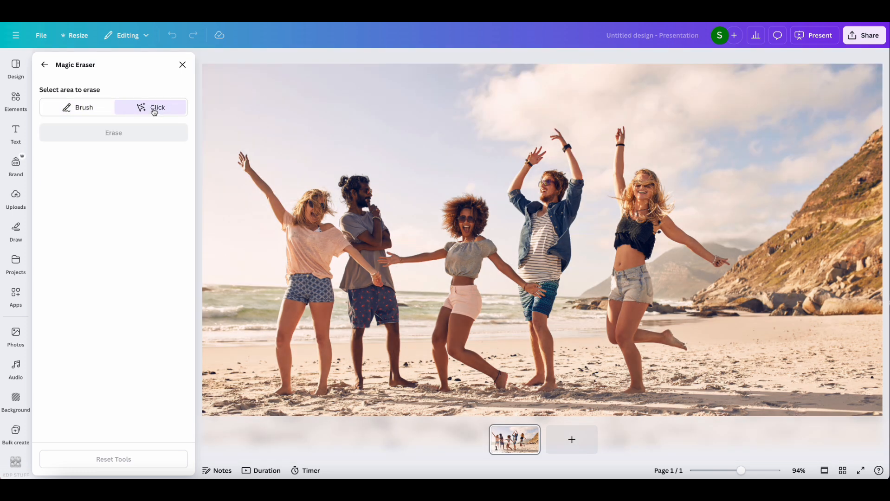
# - Select the woman dancing on the far right and erase her from the photo
pyautogui.click(310, 244)
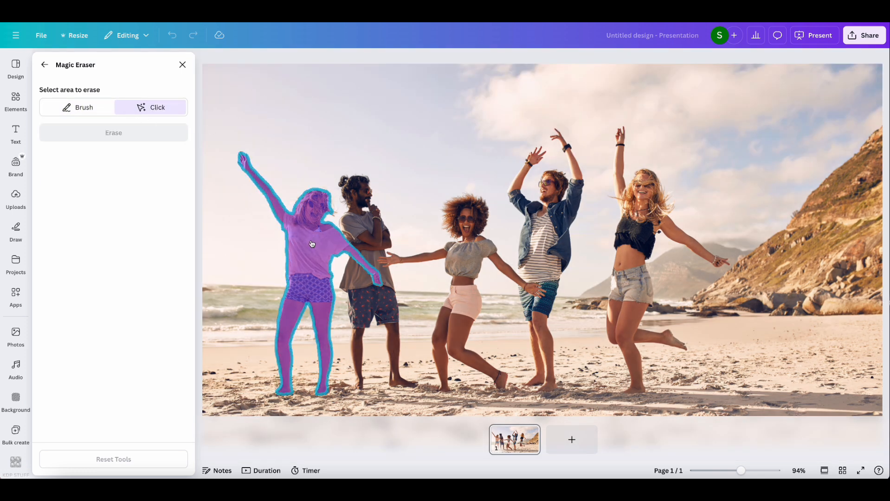
pyautogui.click(461, 280)
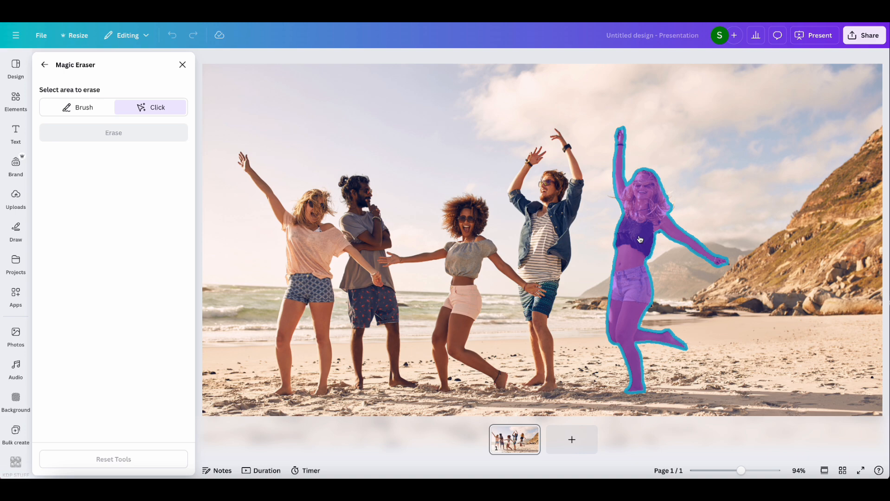
pyautogui.click(639, 239)
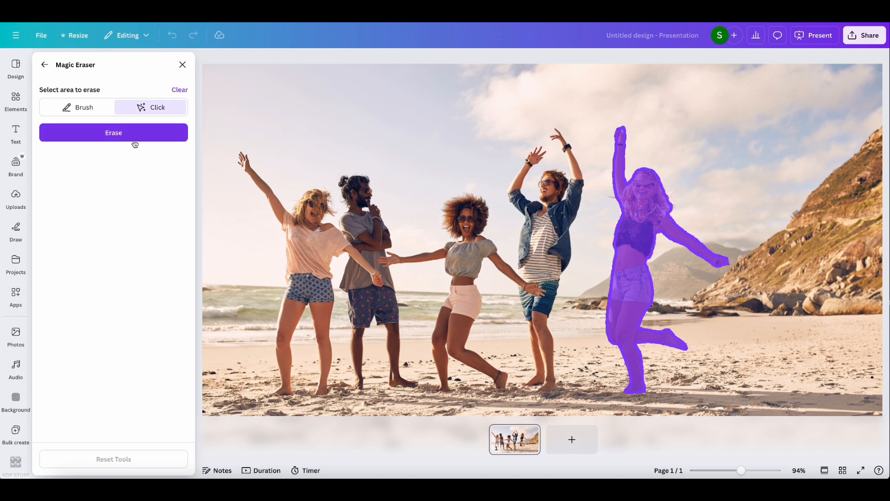
pyautogui.click(114, 131)
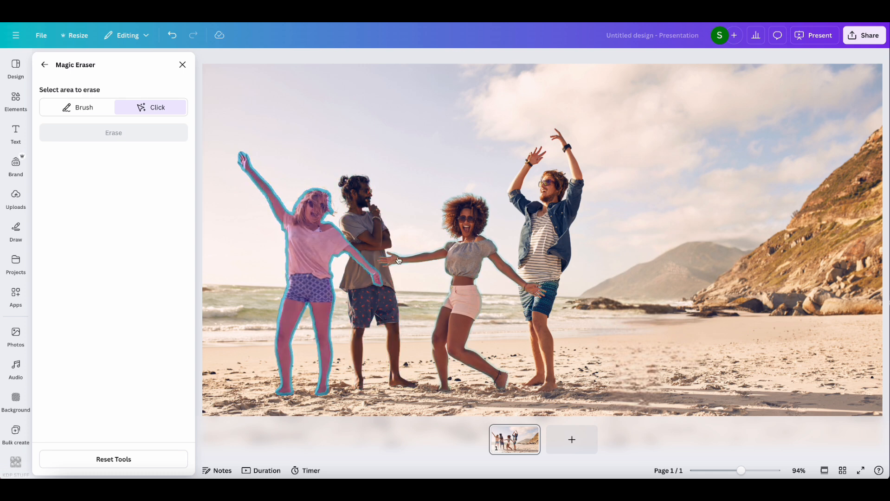
# - Select the woman on the far left and erase her, leaving three friends
pyautogui.click(306, 255)
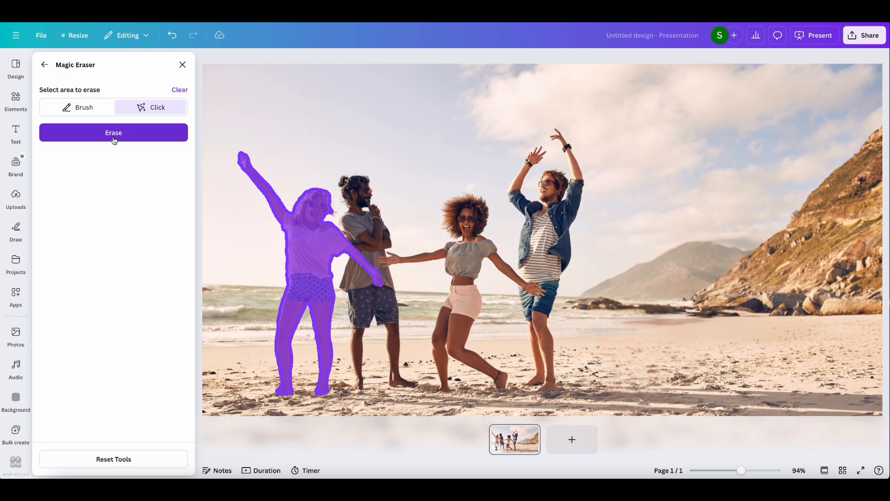
pyautogui.click(113, 131)
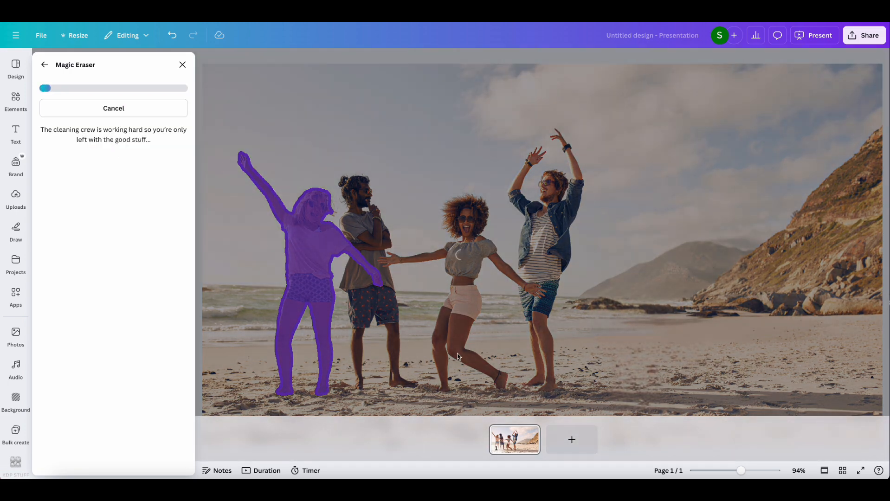
pyautogui.moveTo(407, 420)
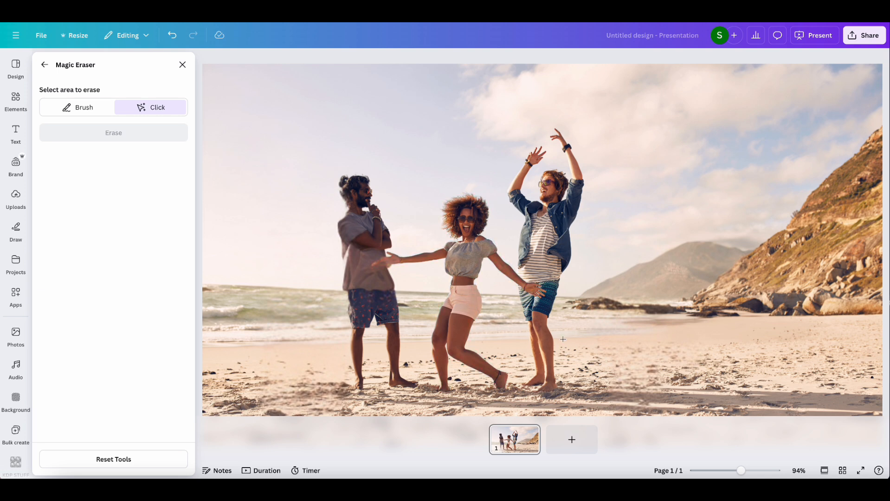
pyautogui.moveTo(58, 114)
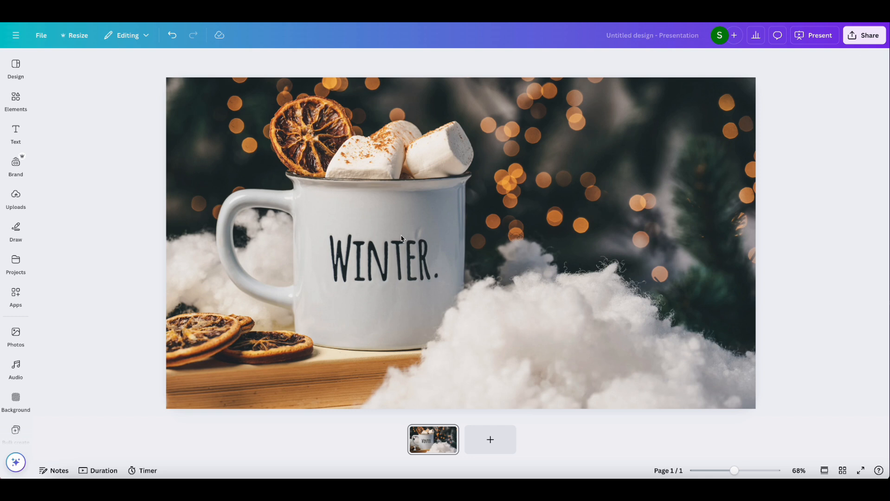
pyautogui.moveTo(421, 269)
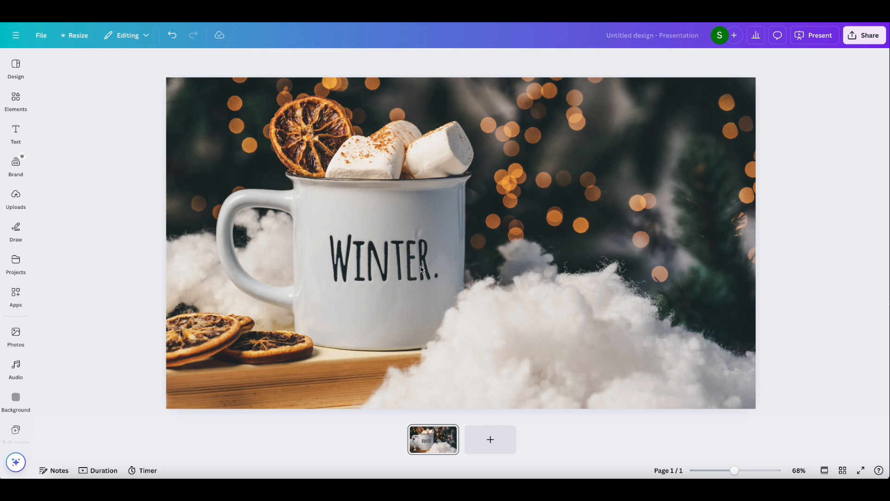
# - Select the WINTER mug photo and start Magic Eraser in Brush mode
pyautogui.click(420, 269)
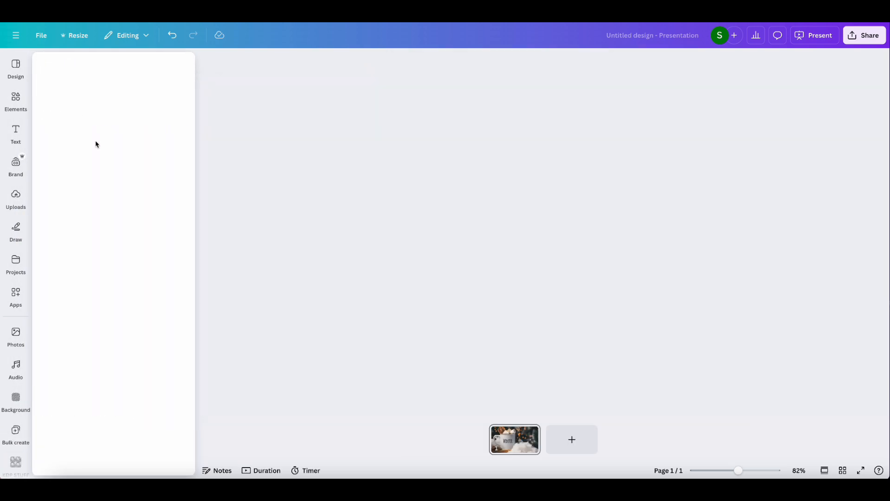
pyautogui.click(75, 142)
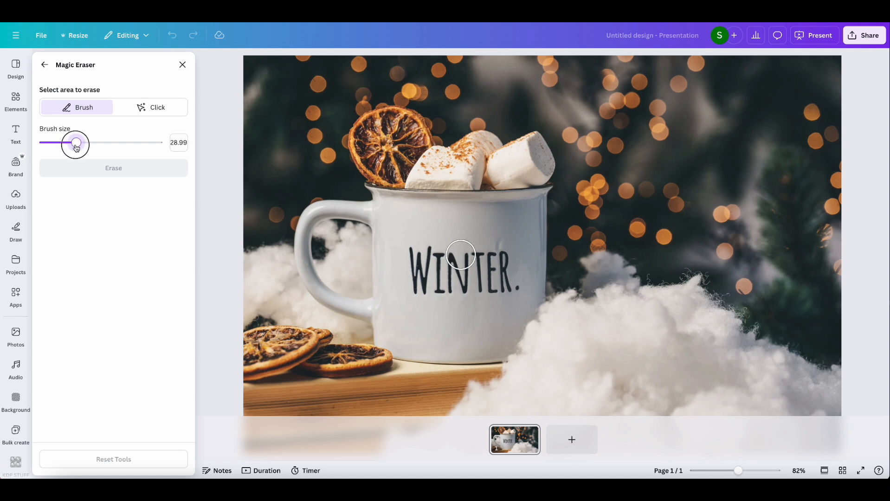
# - With brush size 26, paint over WINTER. and erase it from the mug
pyautogui.moveTo(75, 142); pyautogui.dragTo(79, 142)
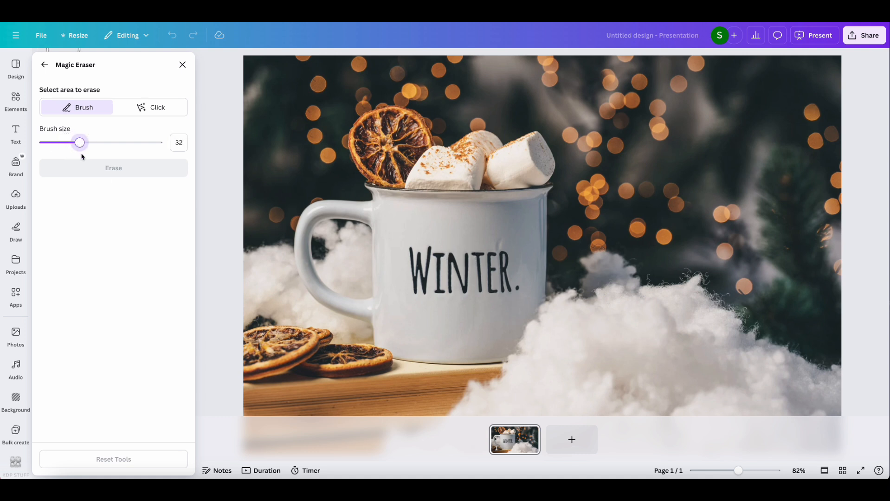
pyautogui.moveTo(80, 142); pyautogui.dragTo(72, 142)
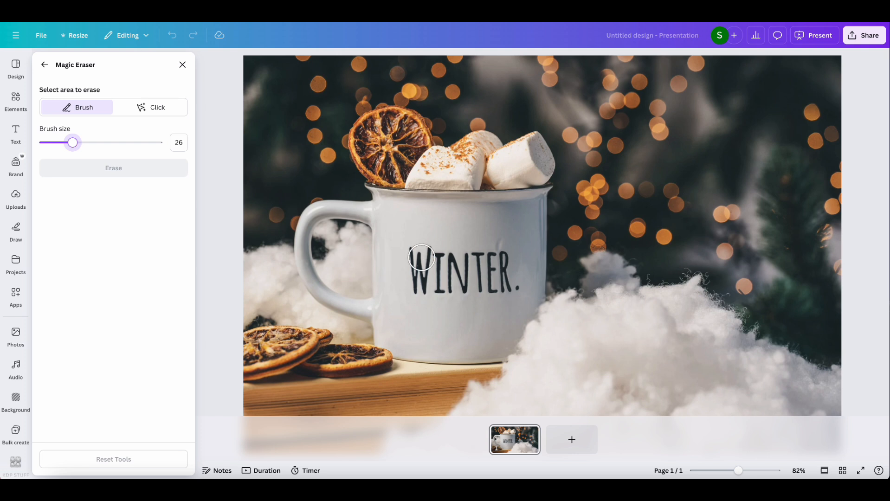
pyautogui.moveTo(423, 255); pyautogui.dragTo(417, 278)
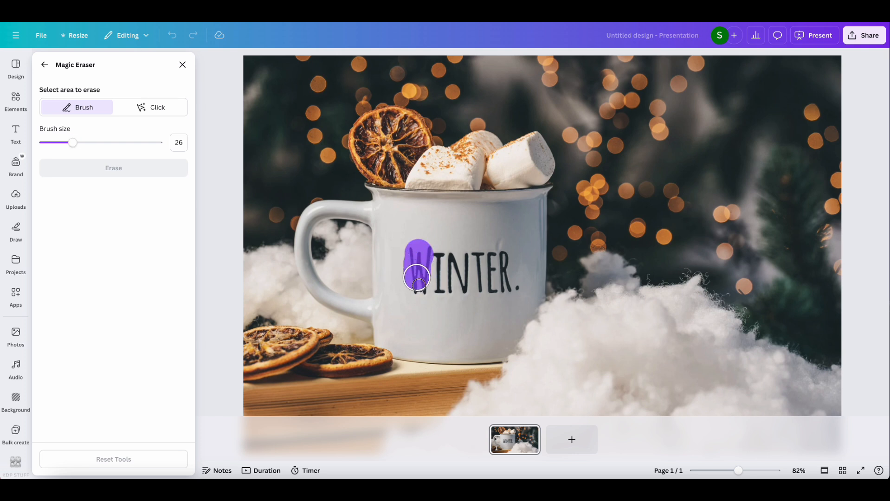
pyautogui.moveTo(417, 278); pyautogui.dragTo(515, 286)
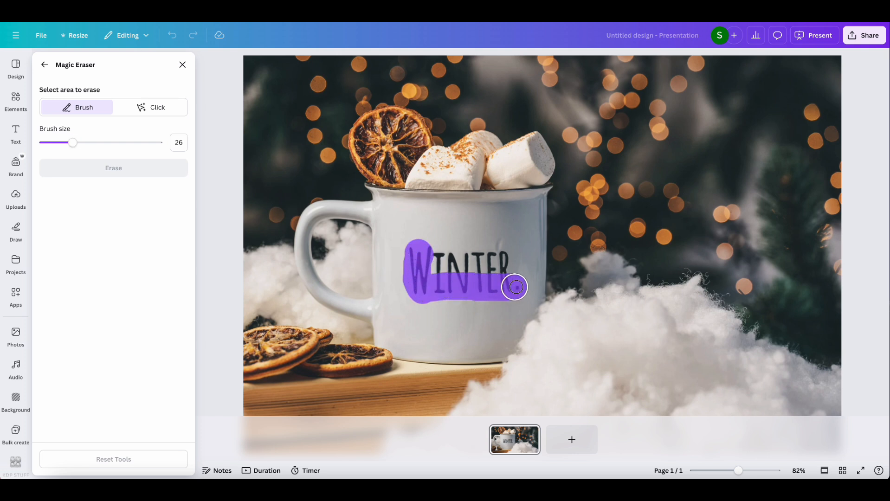
pyautogui.moveTo(514, 287); pyautogui.dragTo(448, 260)
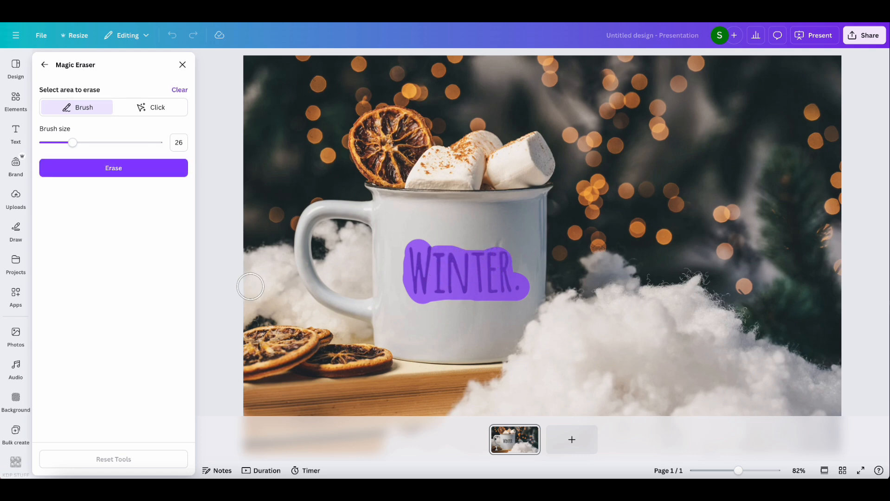
pyautogui.click(113, 168)
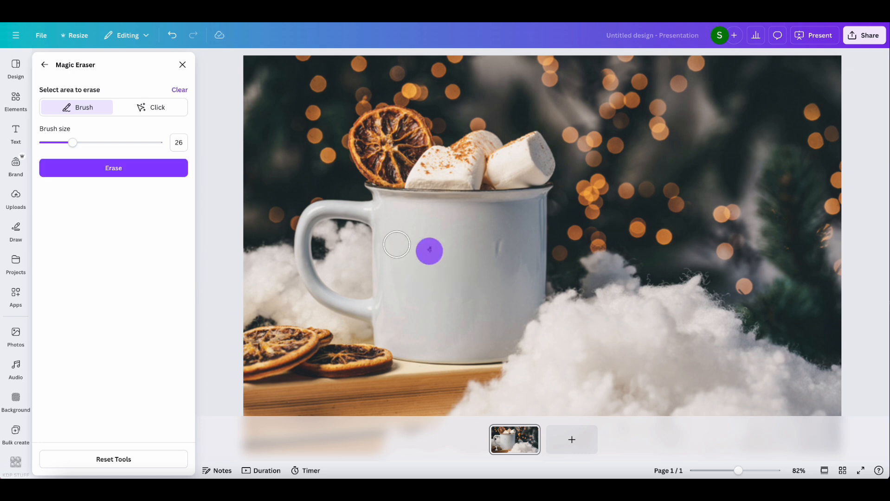
# - Clear the stray brush mark and close Magic Eraser on the plain mug
pyautogui.click(113, 168)
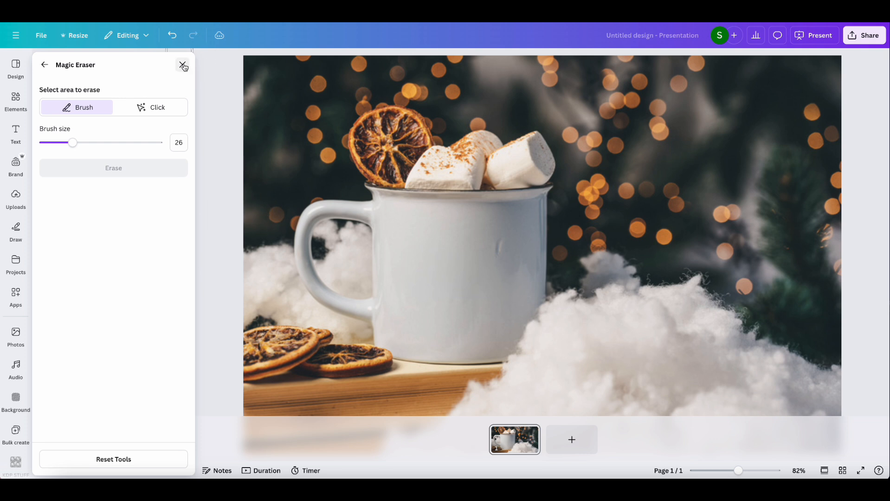
pyautogui.click(183, 66)
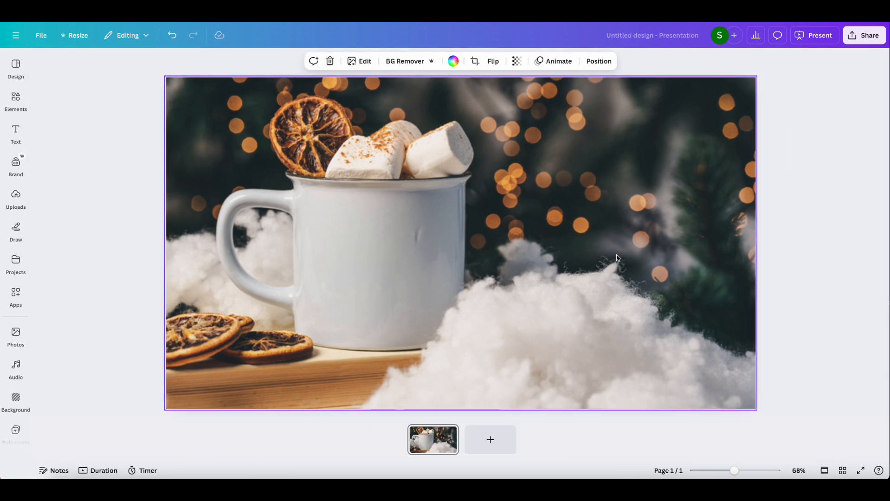